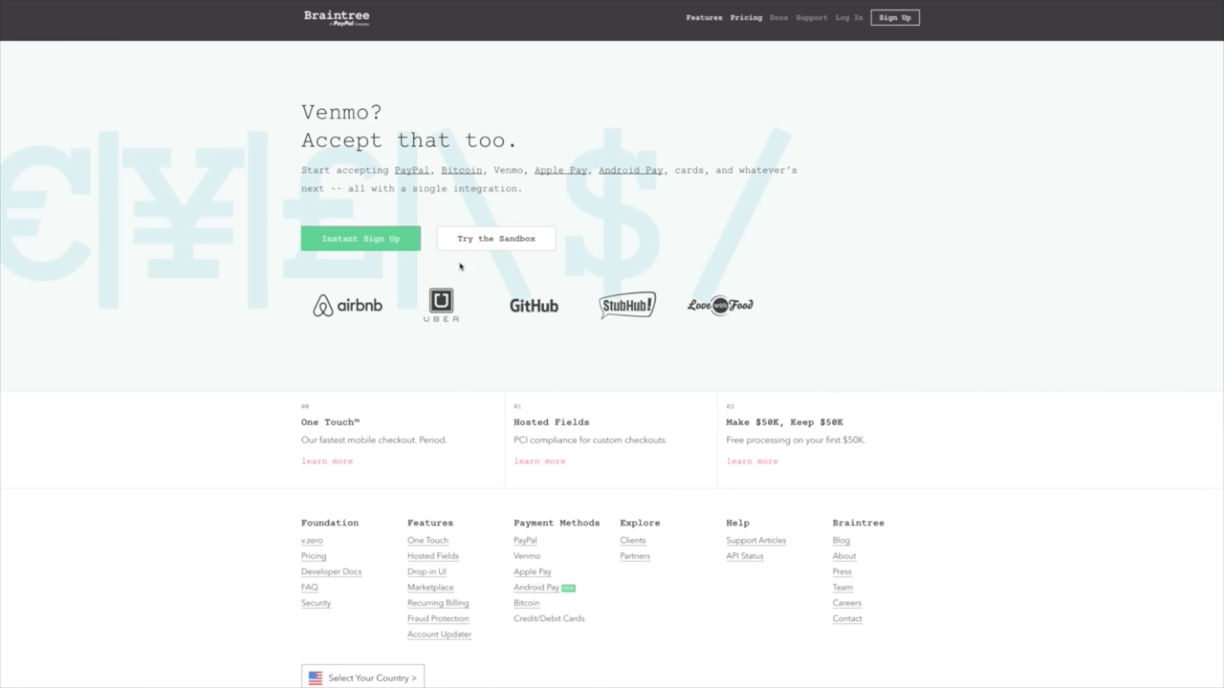
Submit the sandbox sign-up and reach the 'Thanks for Trying Braintree!' confirmation page
click(496, 238)
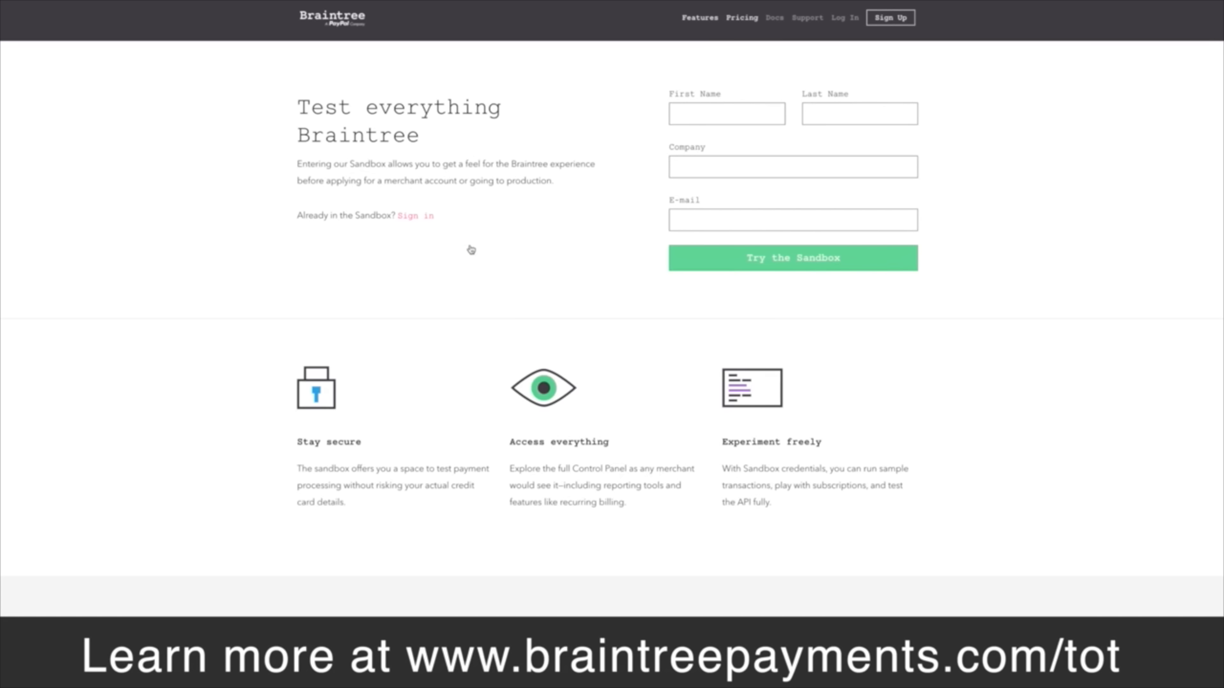
mouse_move(185, 303)
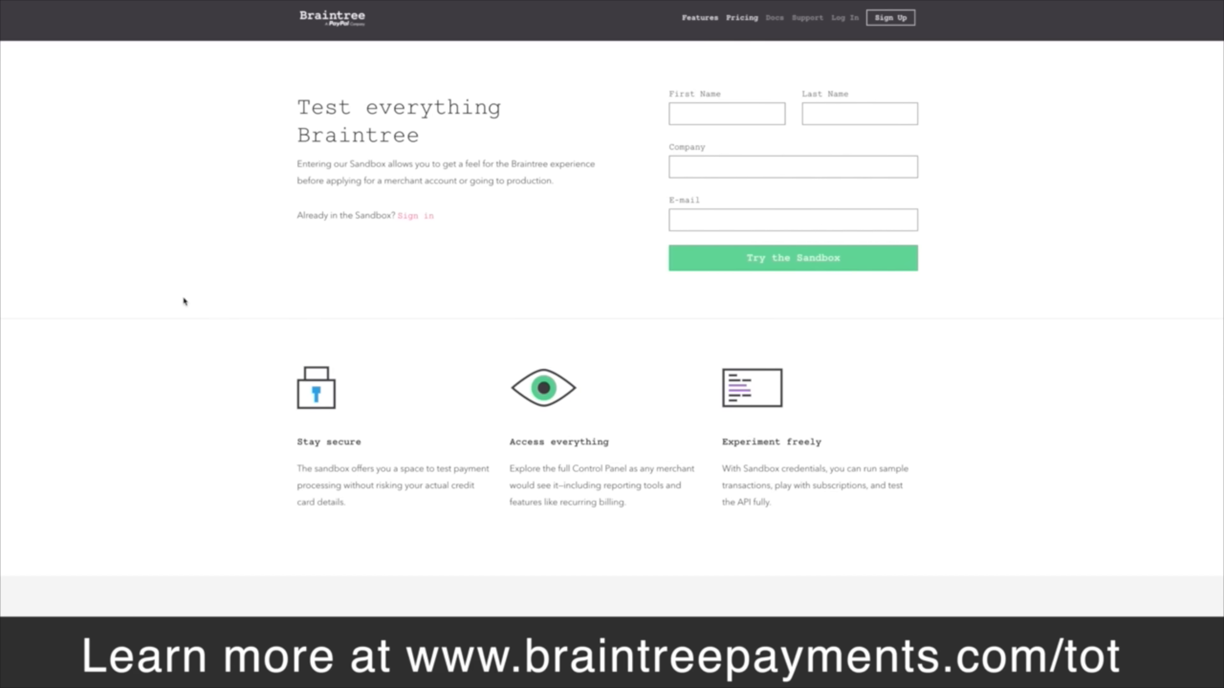
click(792, 257)
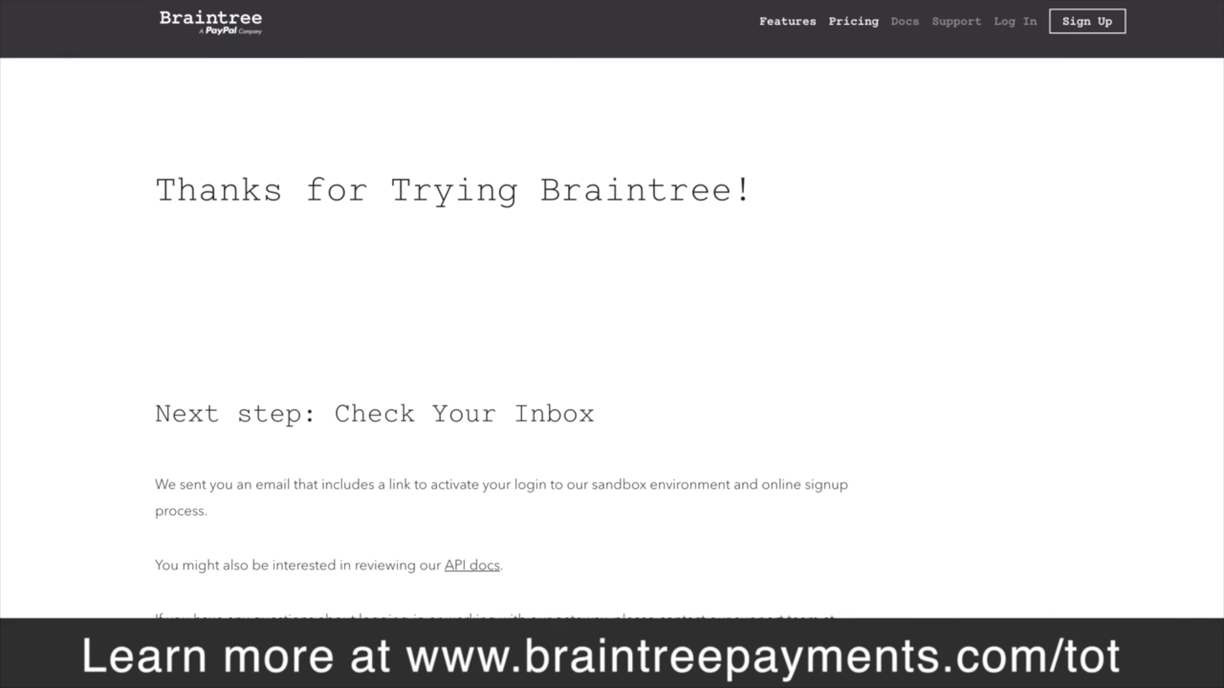